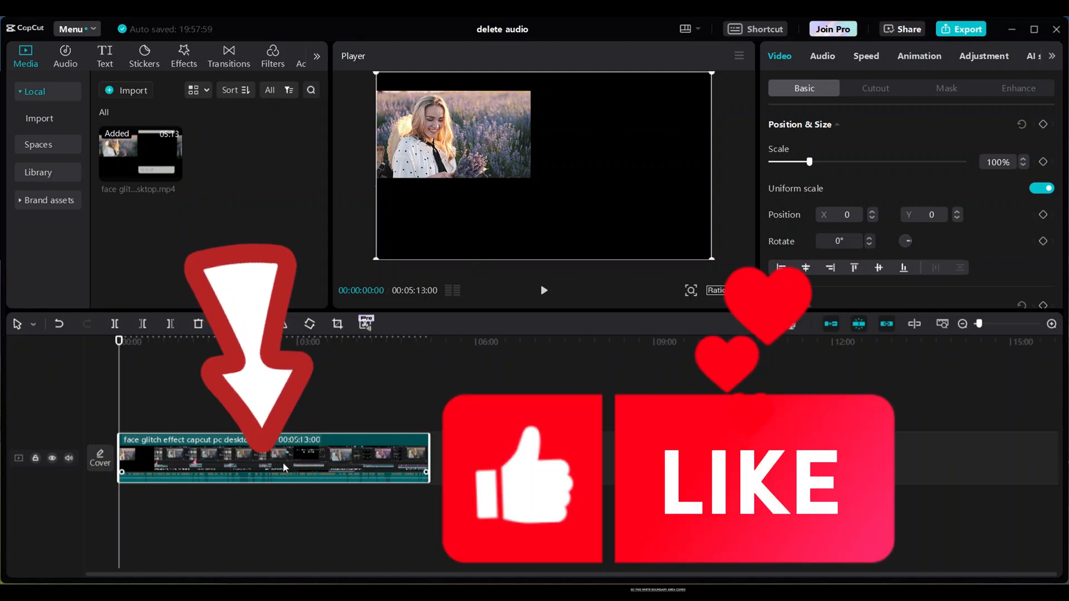
# Extract the video clip's audio onto a separate track via its context menu.
pyautogui.rightClick(283, 467)
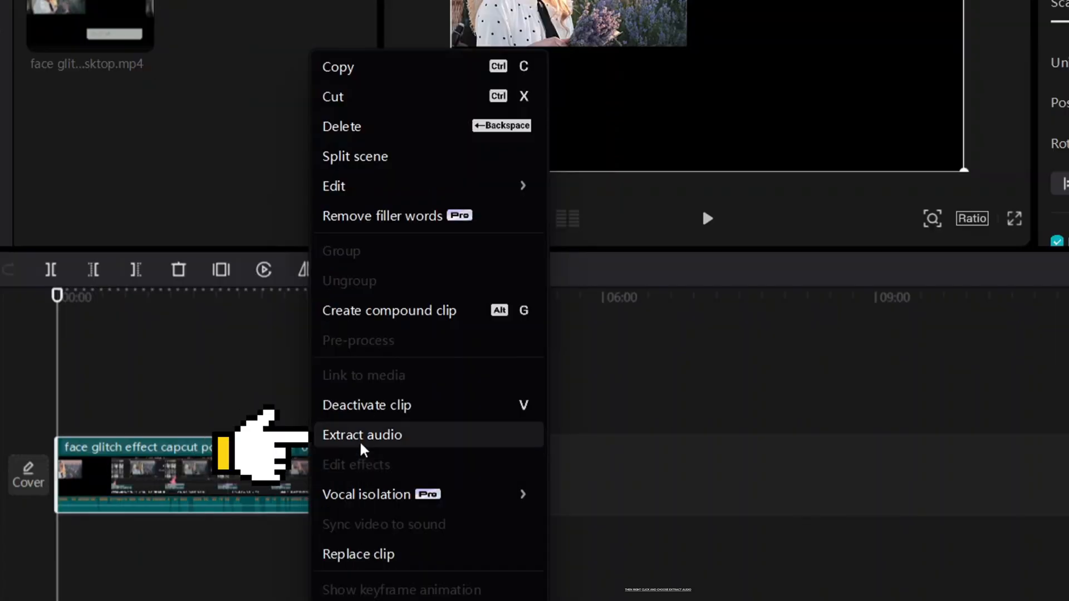
pyautogui.click(362, 435)
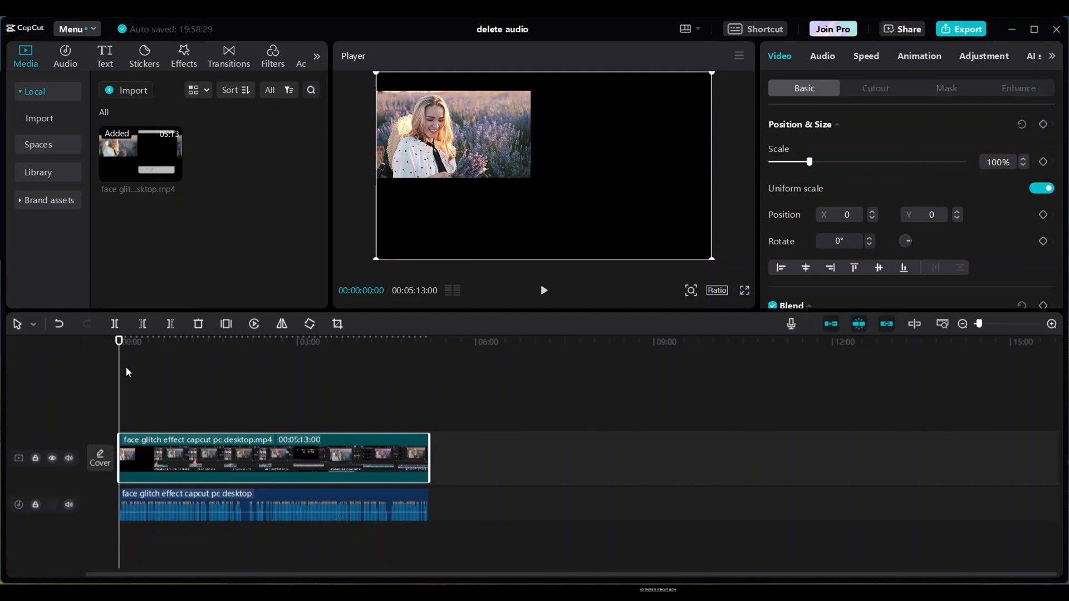
# Move the playhead a few seconds in and select the extracted audio clip.
pyautogui.click(544, 290)
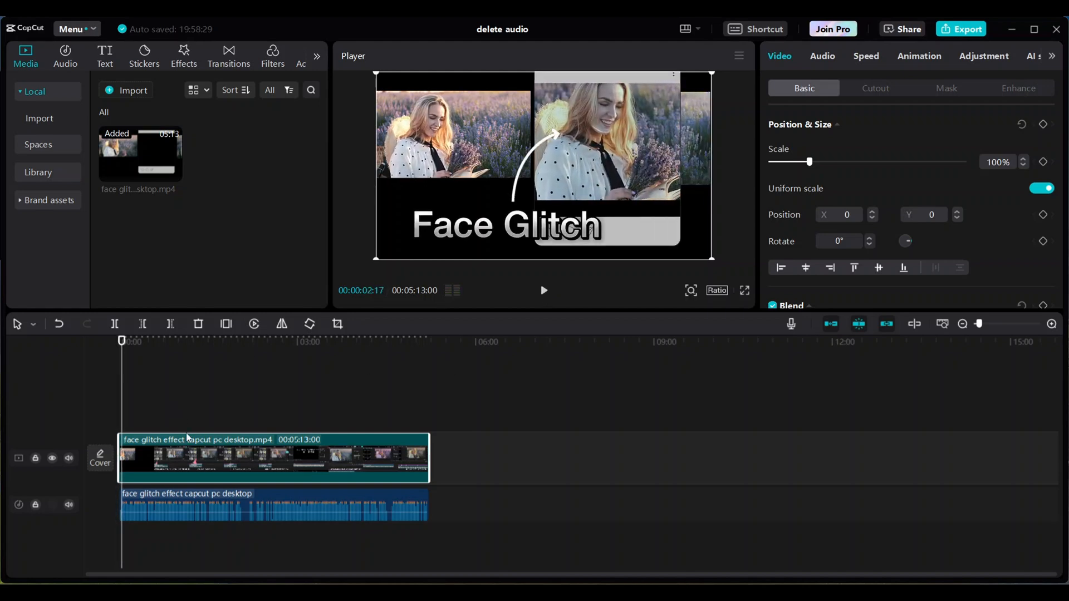
pyautogui.click(273, 505)
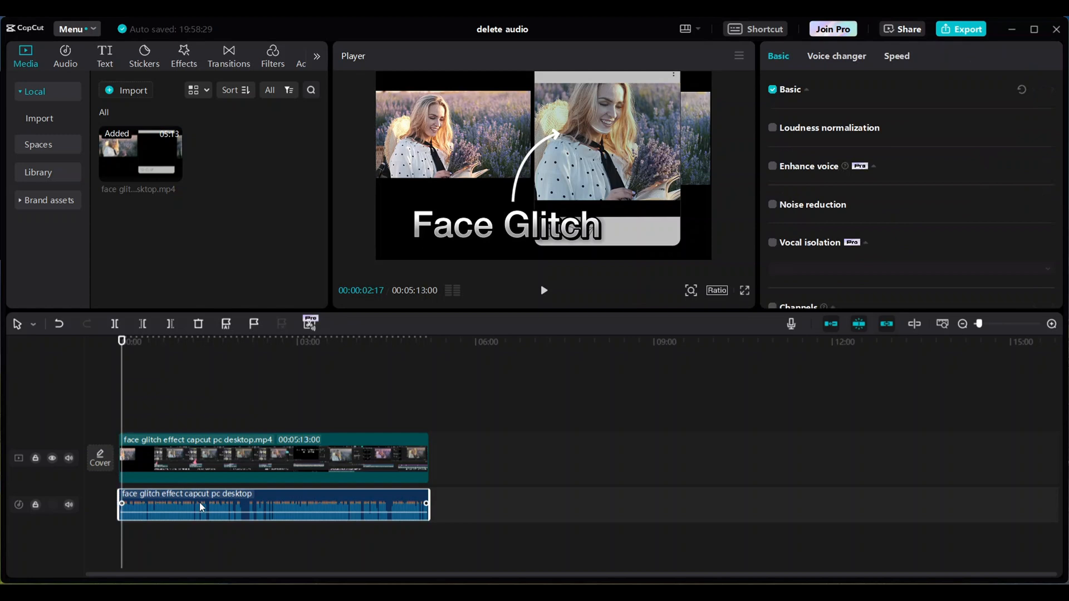
# Delete the extracted audio clip from the timeline using its context menu.
pyautogui.rightClick(273, 505)
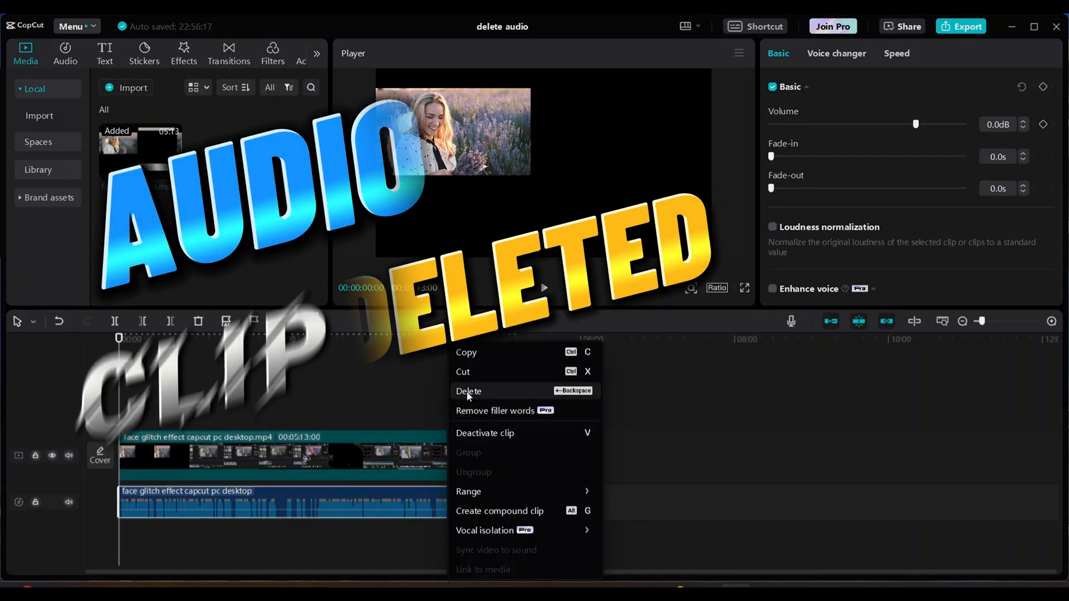
pyautogui.click(468, 391)
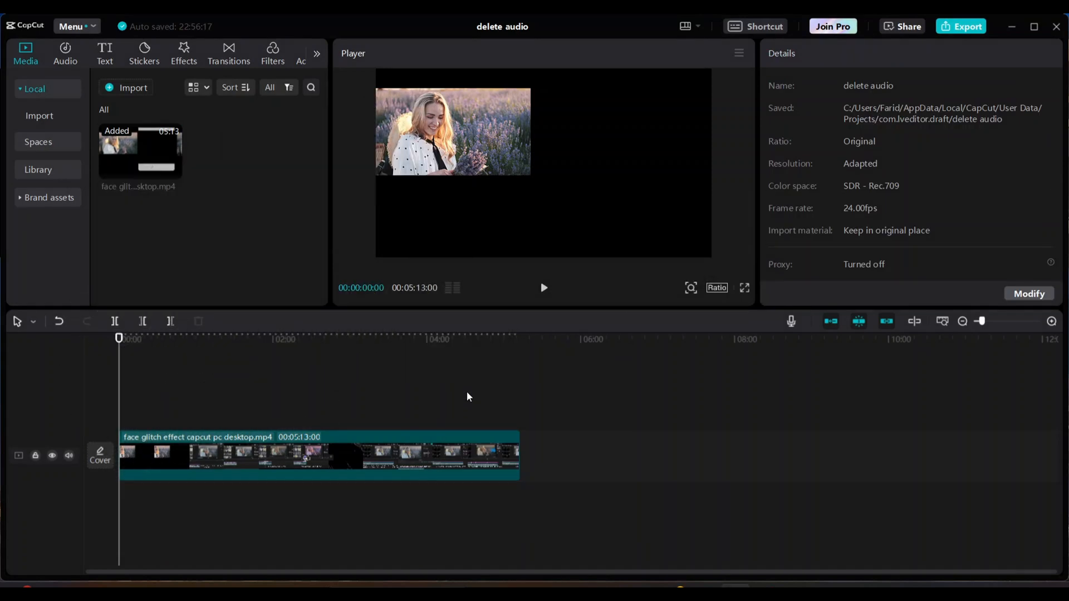